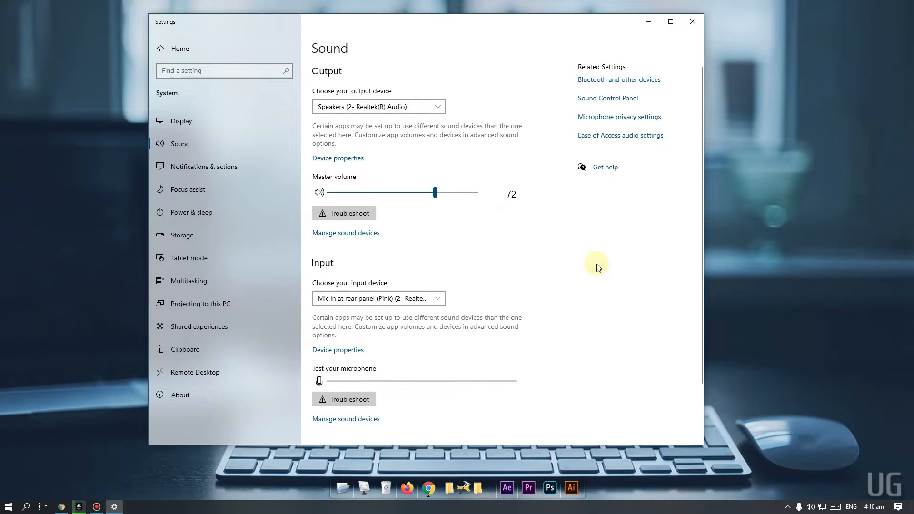
pyautogui.moveTo(616, 87)
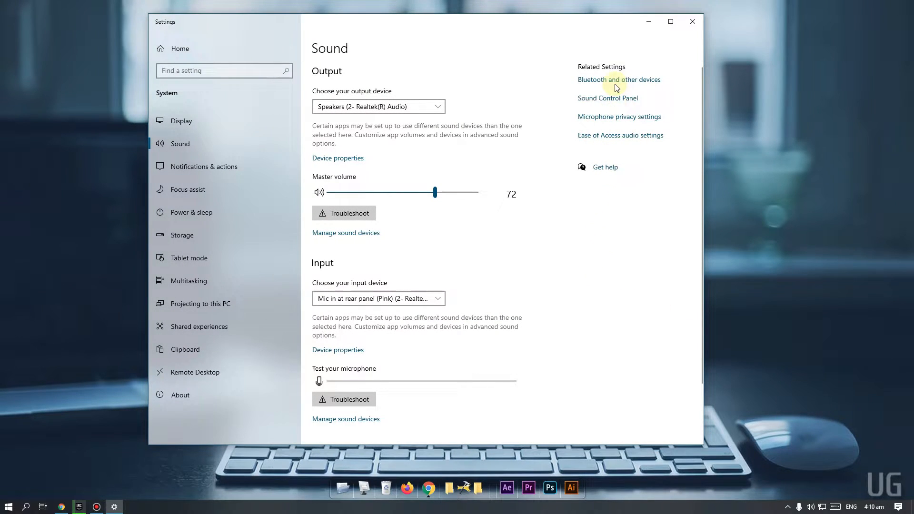
pyautogui.moveTo(604, 102)
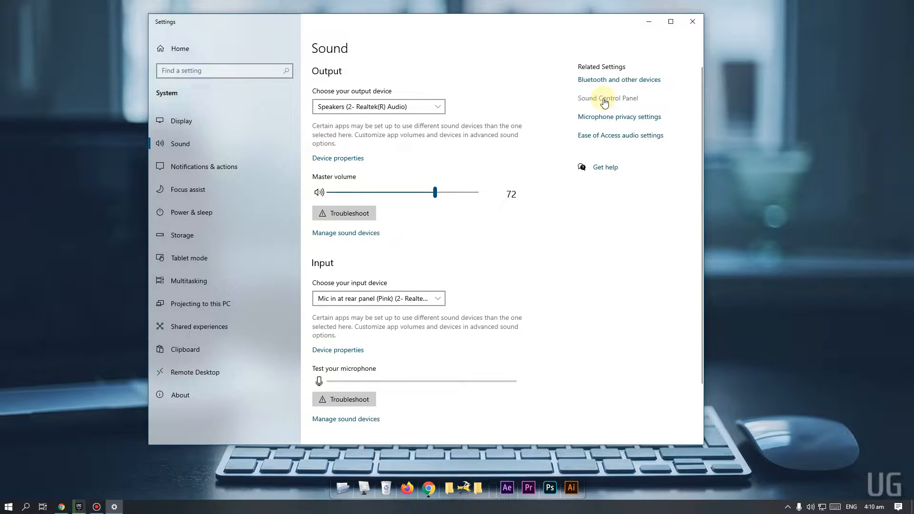
# Open the classic Sound panel, centre its window and show the Recording devices.
pyautogui.click(607, 98)
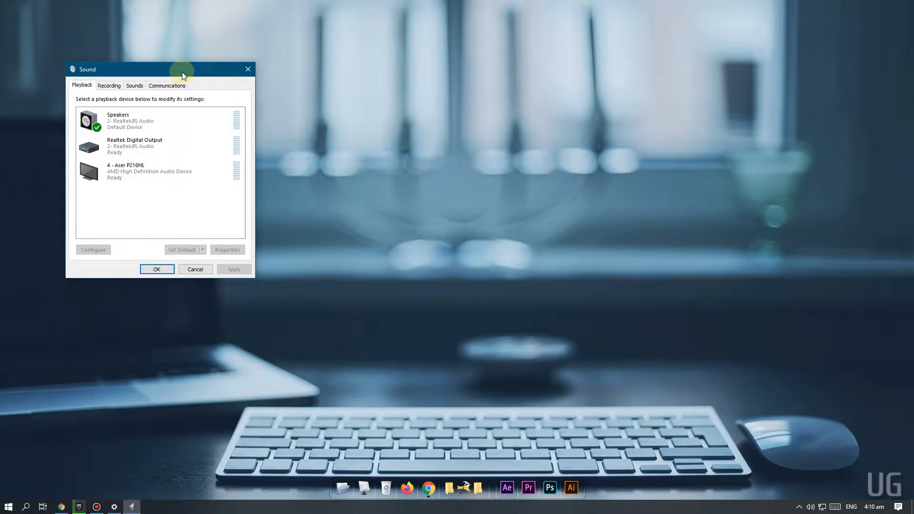
pyautogui.moveTo(182, 69); pyautogui.dragTo(503, 78)
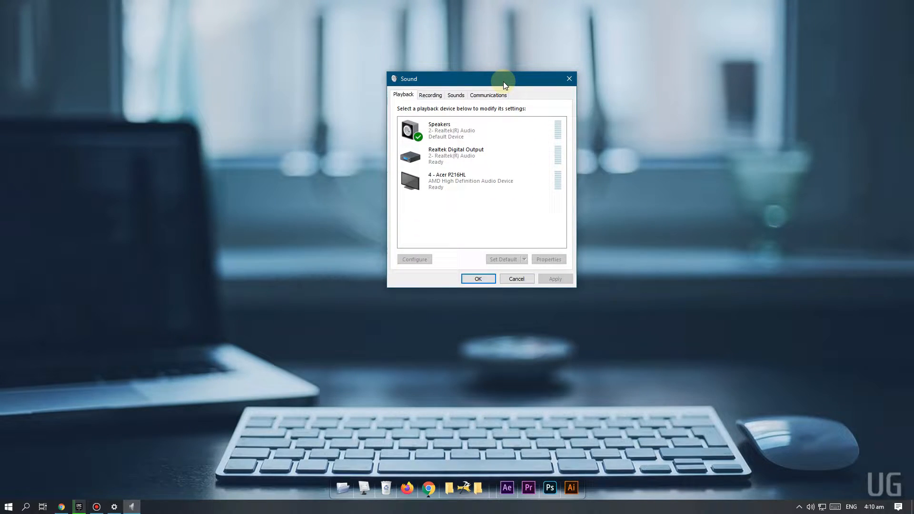
pyautogui.moveTo(430, 95)
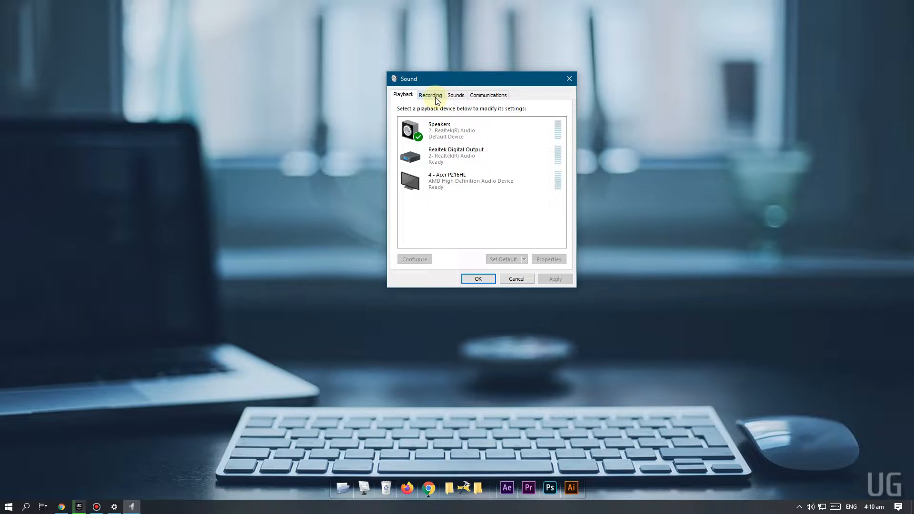
pyautogui.click(430, 96)
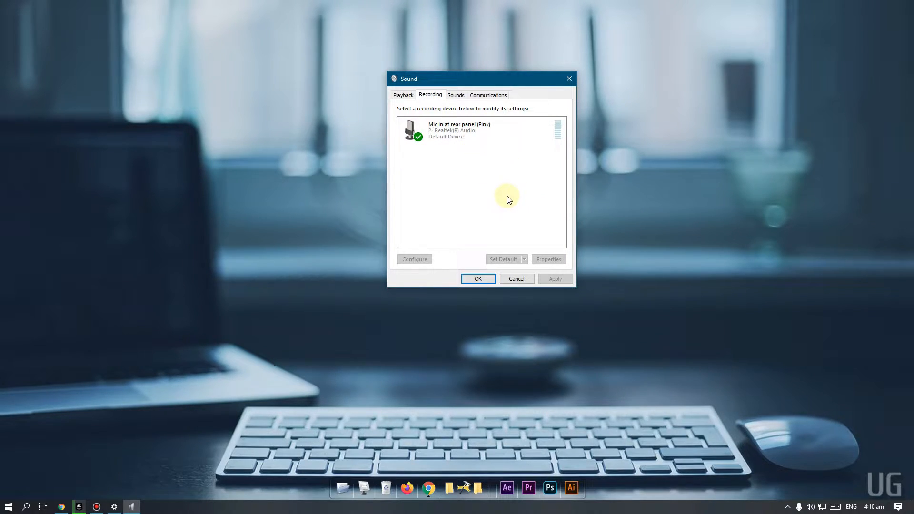
# Show disabled devices and enable Stereo Mix so it reads Ready.
pyautogui.rightClick(506, 200)
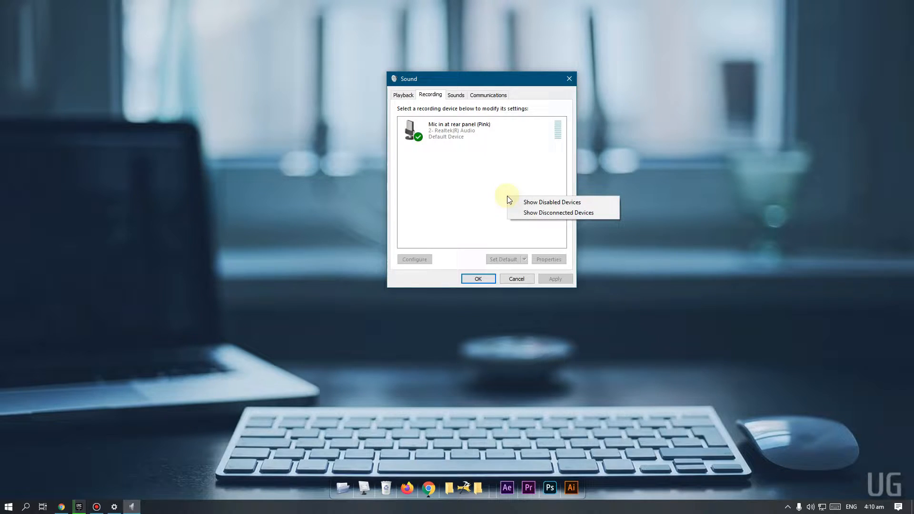
pyautogui.click(551, 202)
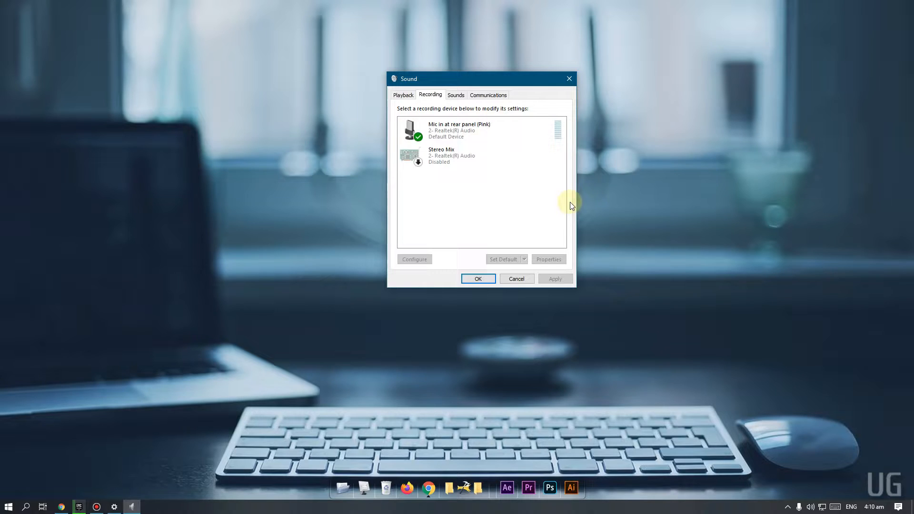
pyautogui.click(455, 156)
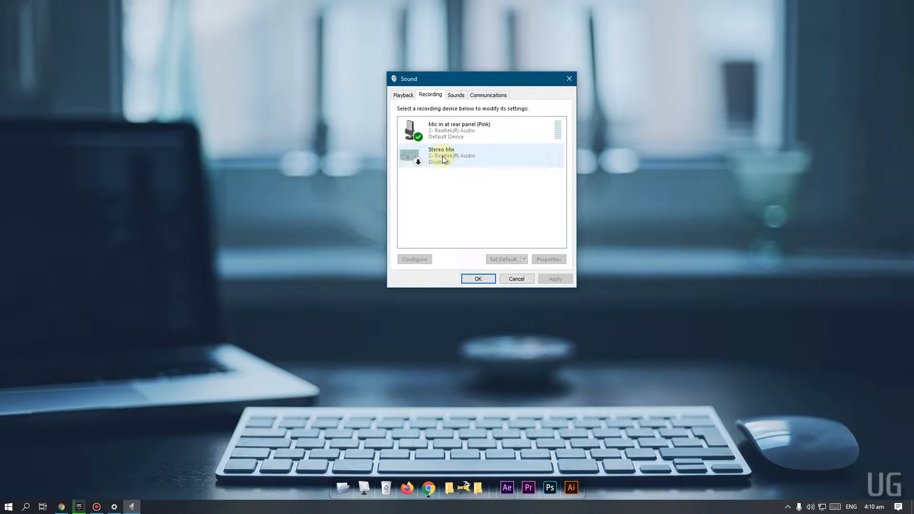
pyautogui.rightClick(443, 156)
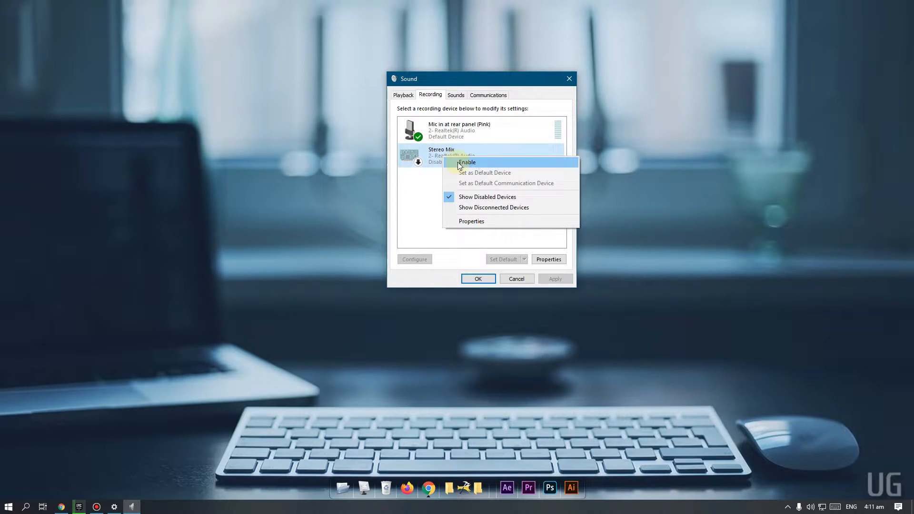
pyautogui.click(466, 162)
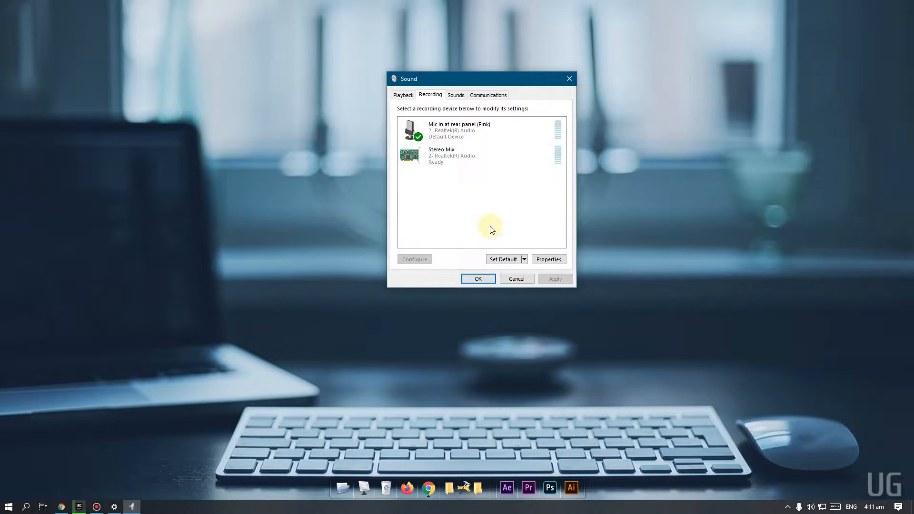
pyautogui.click(477, 278)
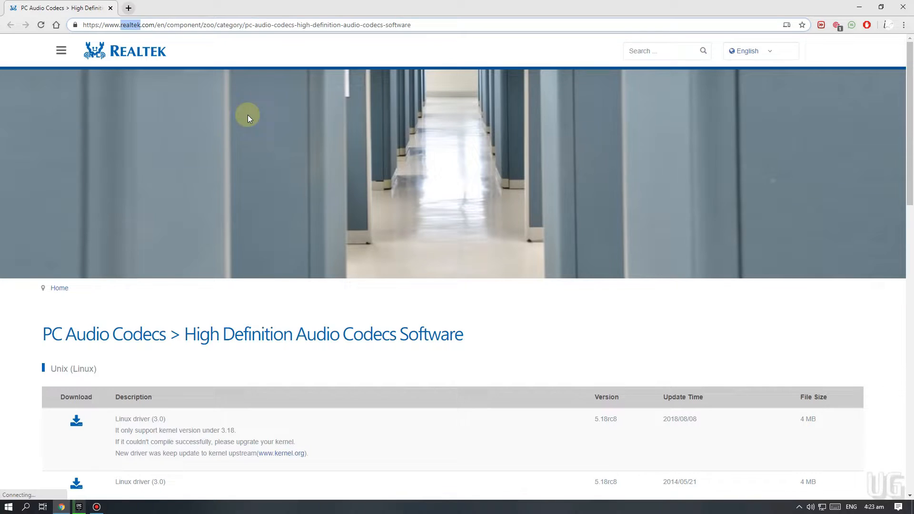
# Scroll to the Windows drivers and download the 64bits Windows10 Driver only executable.
pyautogui.scroll(-3)
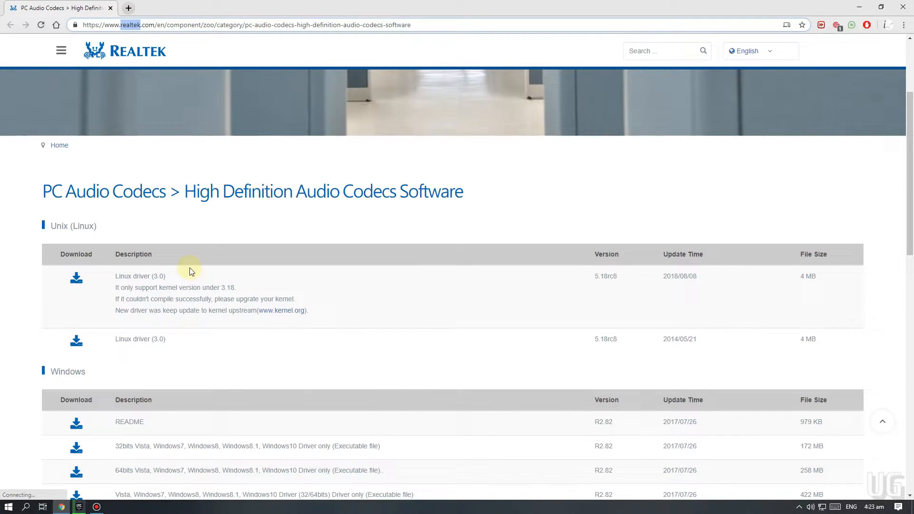
pyautogui.scroll(-3)
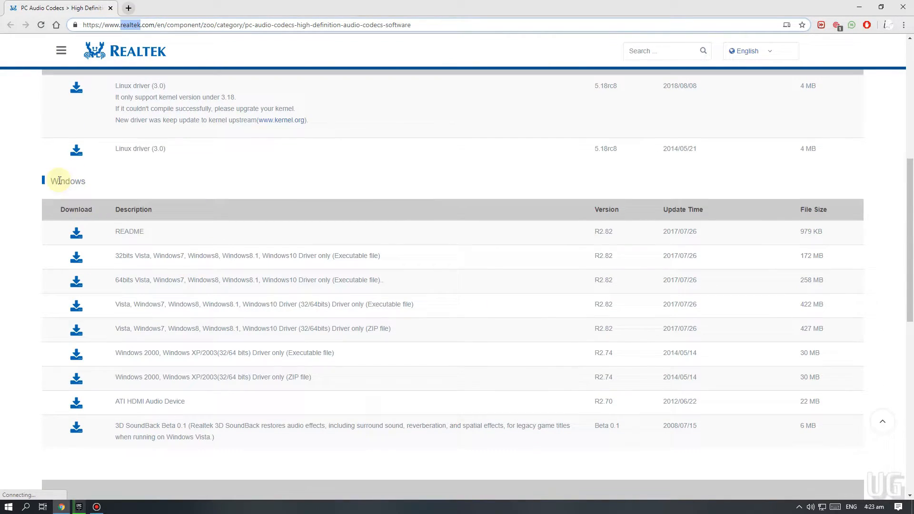
pyautogui.scroll(-3)
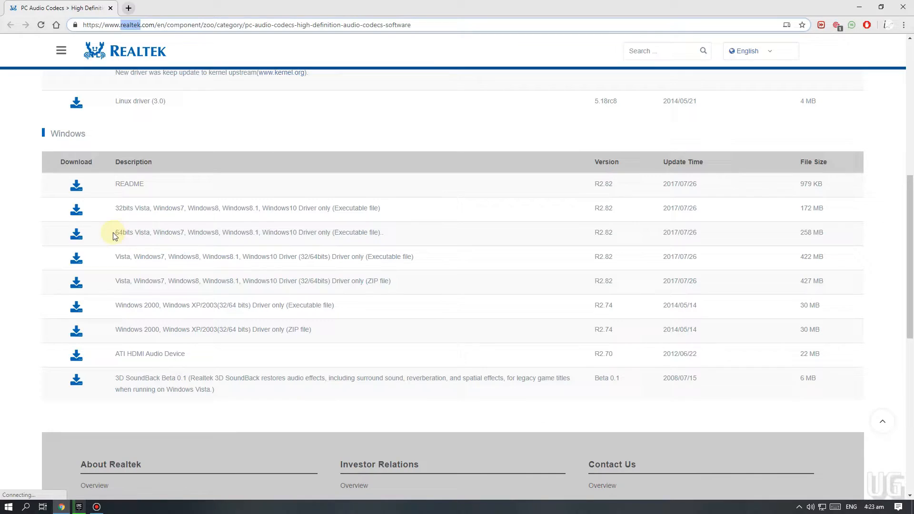
pyautogui.doubleClick(124, 231)
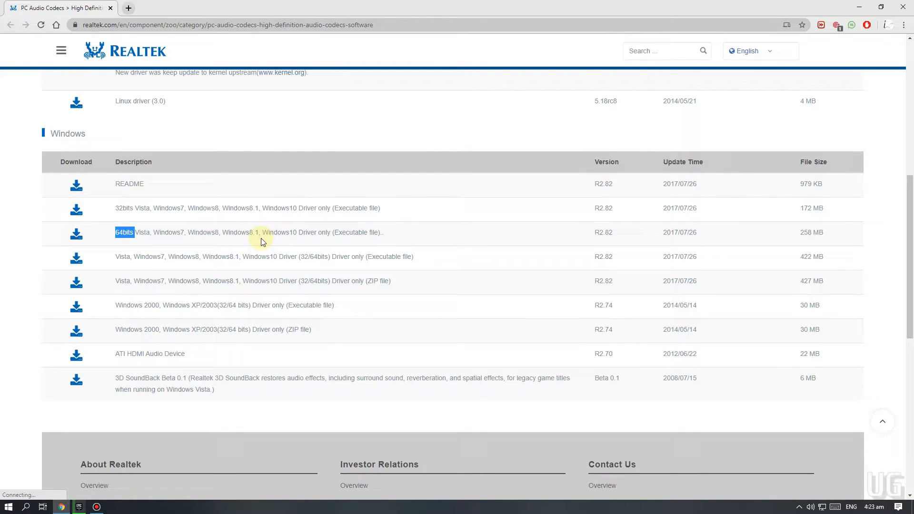
pyautogui.moveTo(114, 232); pyautogui.dragTo(329, 232)
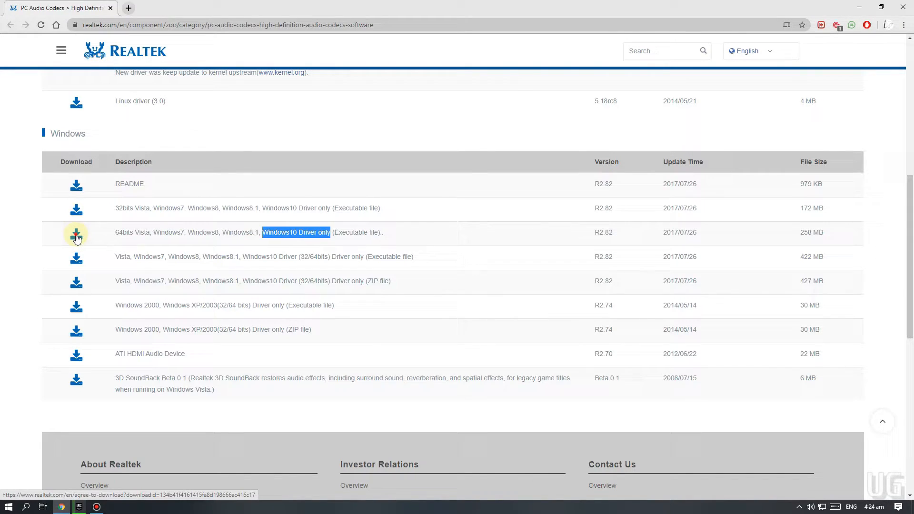
pyautogui.click(76, 233)
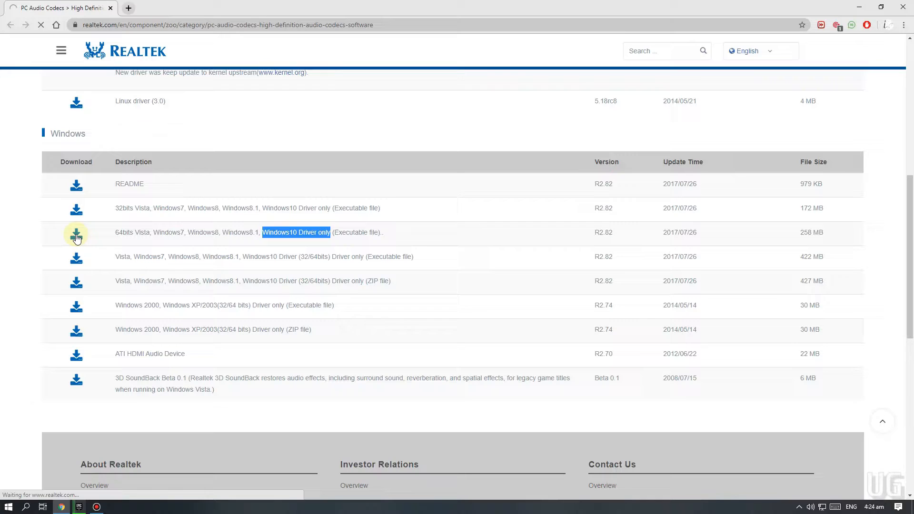
pyautogui.click(76, 232)
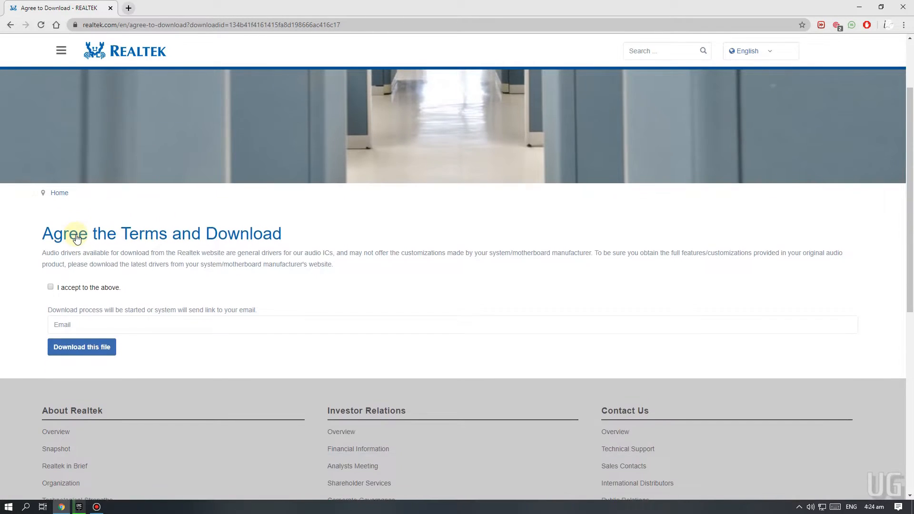
pyautogui.scroll(-3)
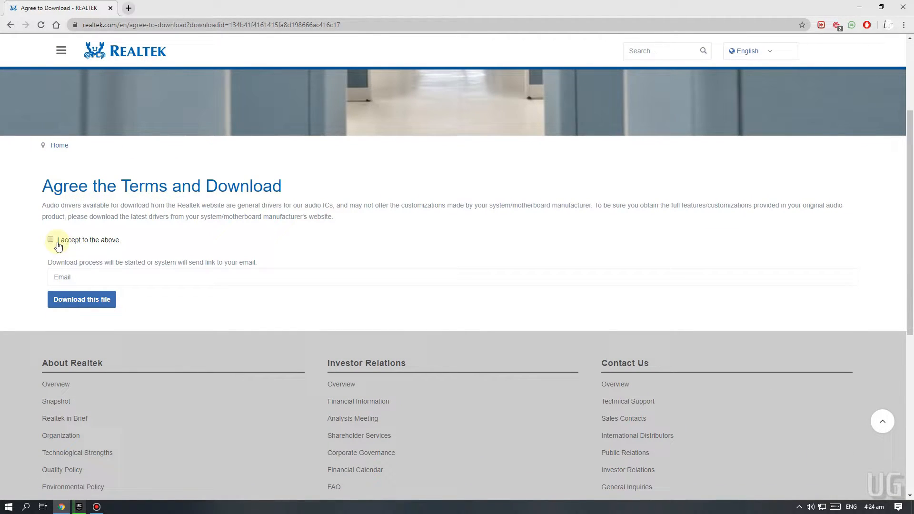
pyautogui.click(50, 240)
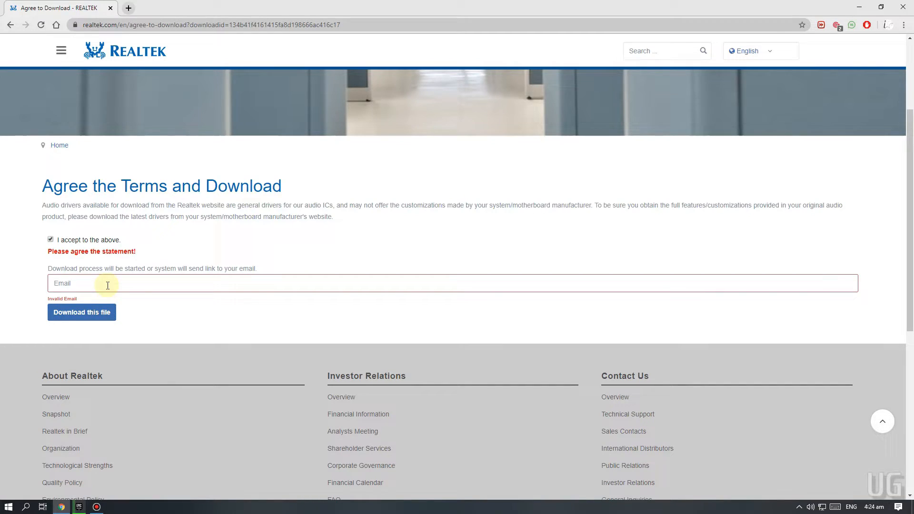
pyautogui.click(108, 283)
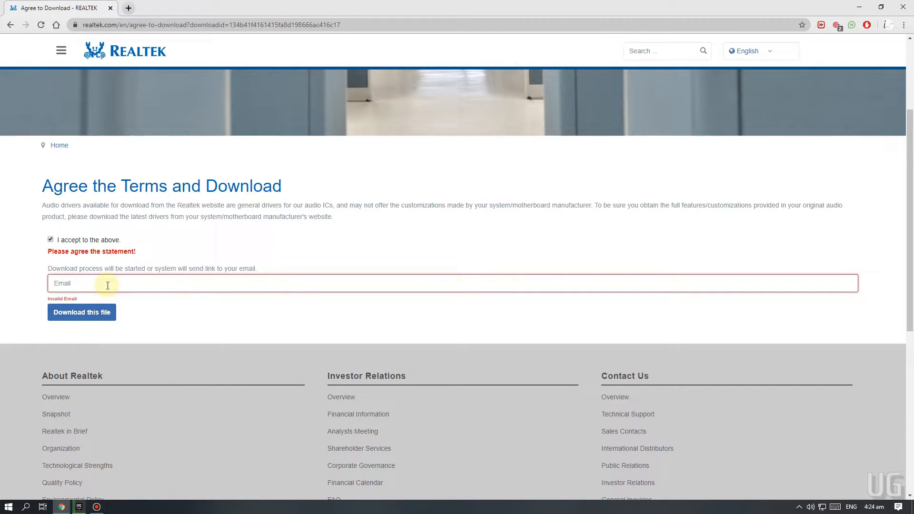
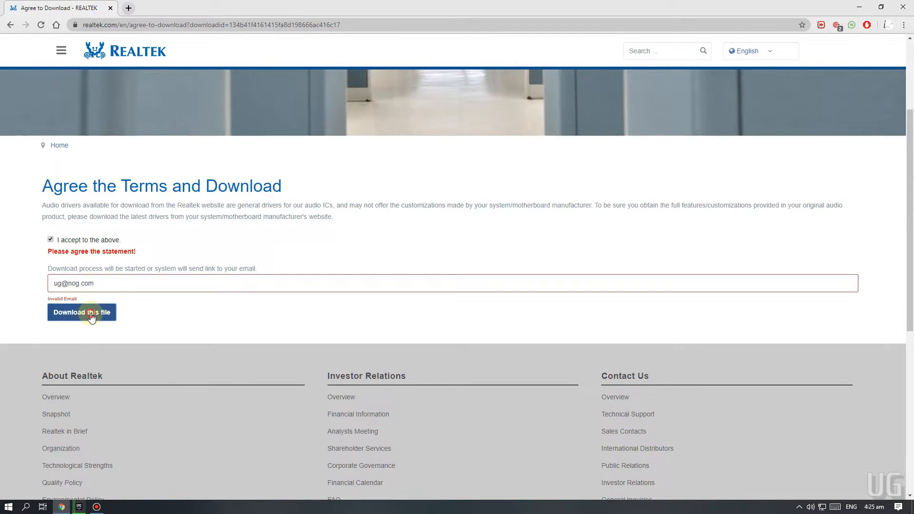
pyautogui.click(82, 312)
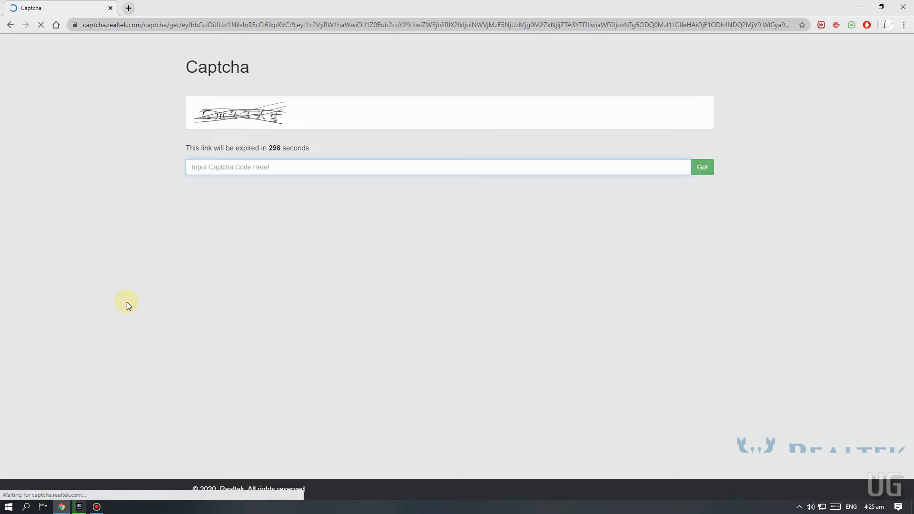
pyautogui.write('C')
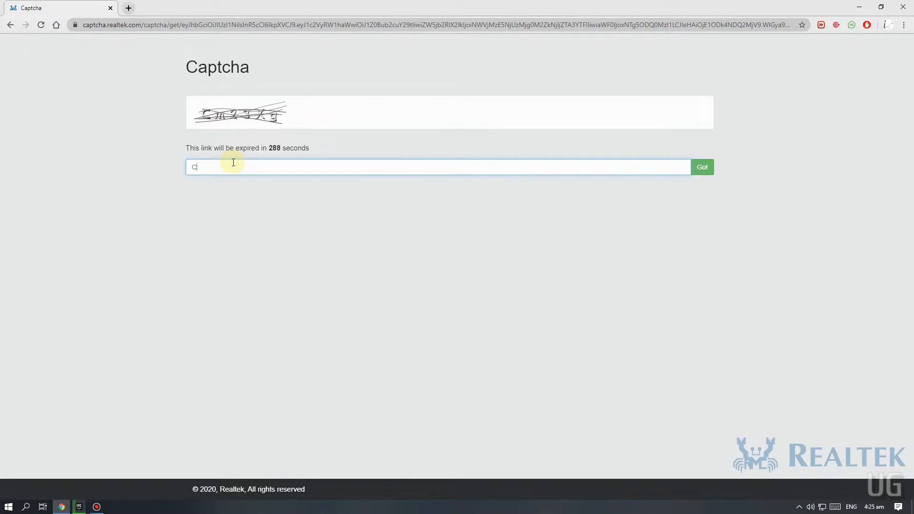
pyautogui.click(701, 167)
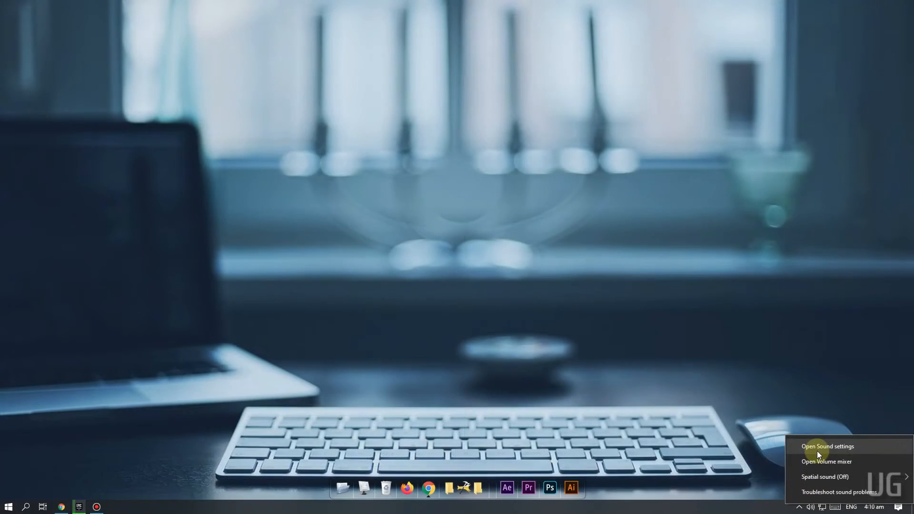
# Recheck the disabled Stereo Mix in Recording devices, then open This PC's Properties.
pyautogui.click(827, 446)
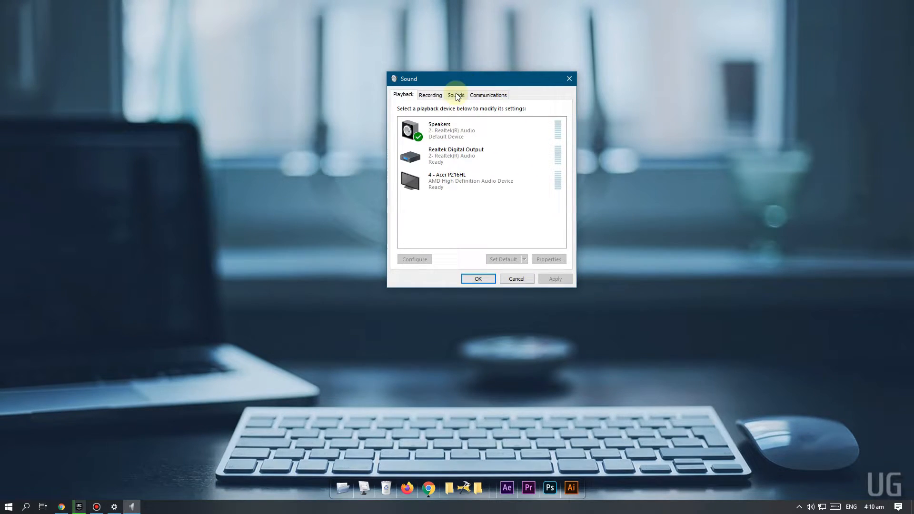
pyautogui.click(430, 95)
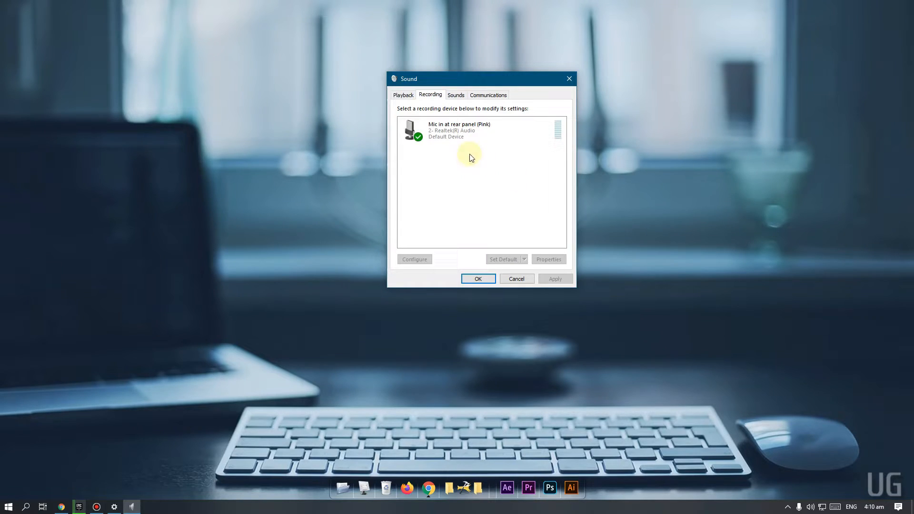
pyautogui.rightClick(471, 157)
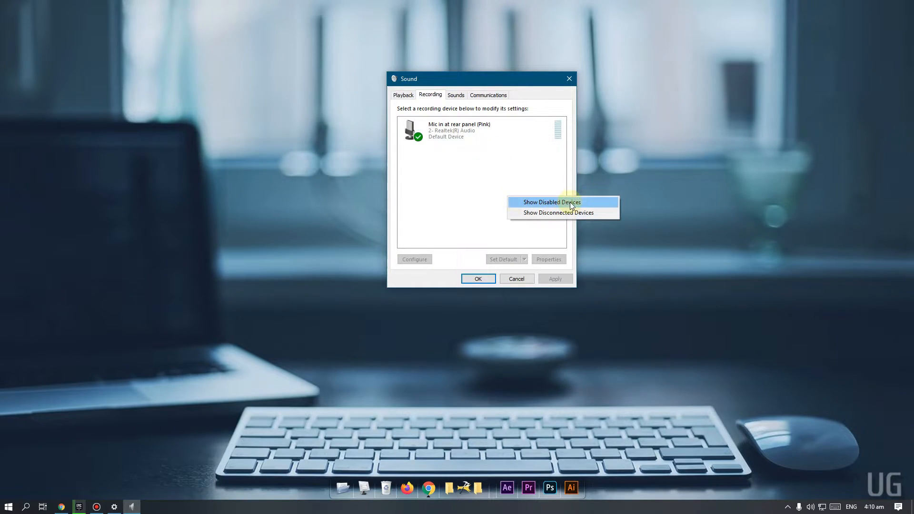
pyautogui.click(550, 202)
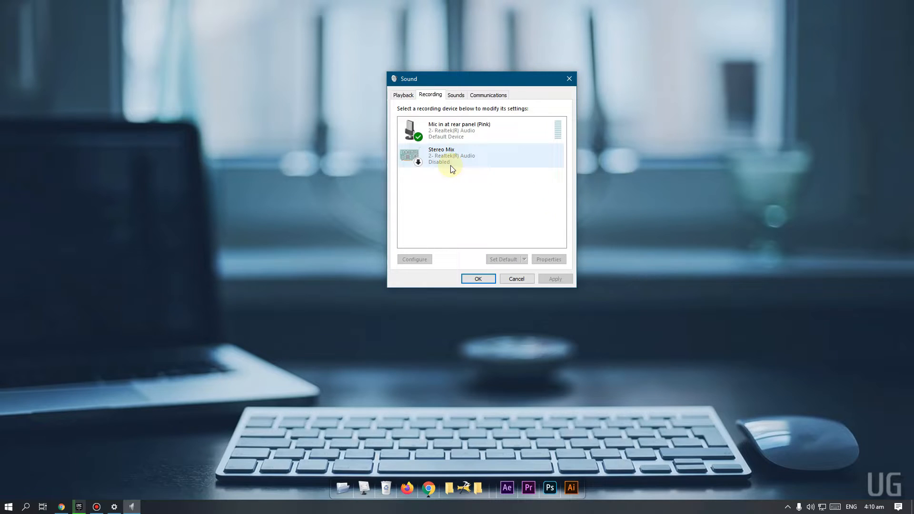
pyautogui.rightClick(451, 156)
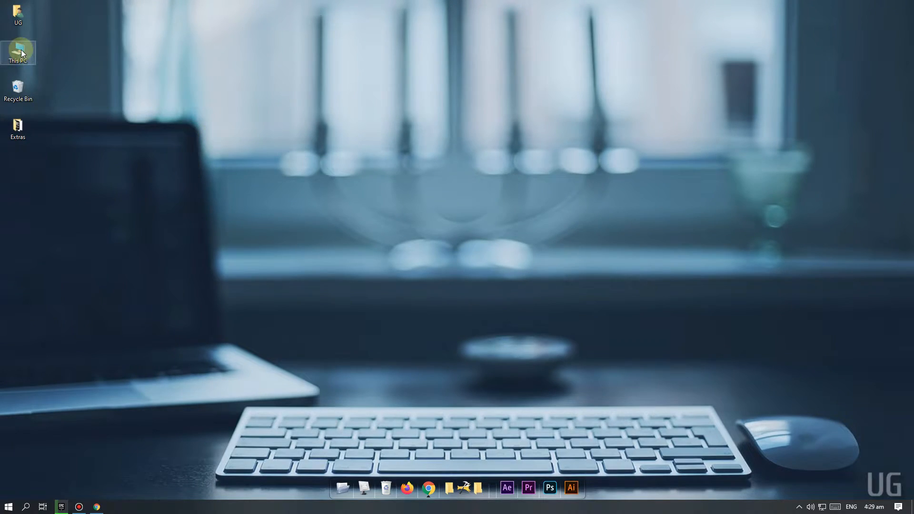
pyautogui.rightClick(18, 52)
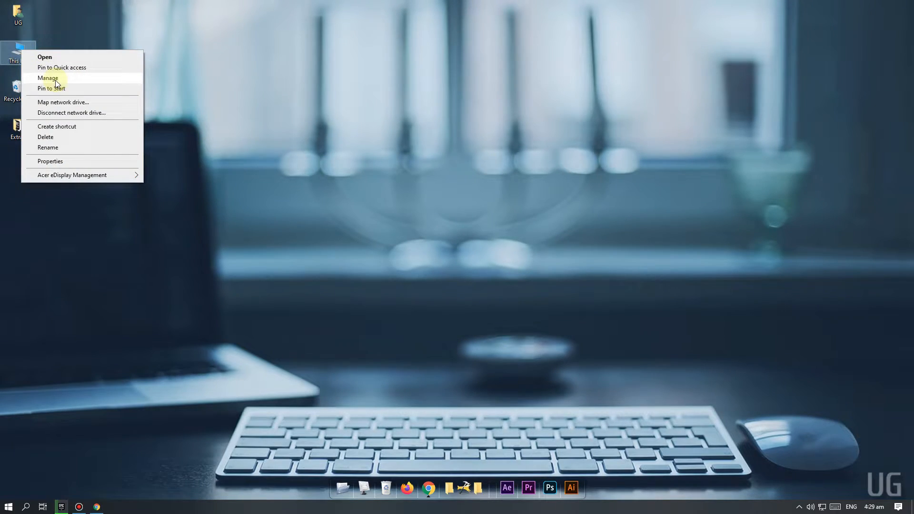
pyautogui.moveTo(85, 150)
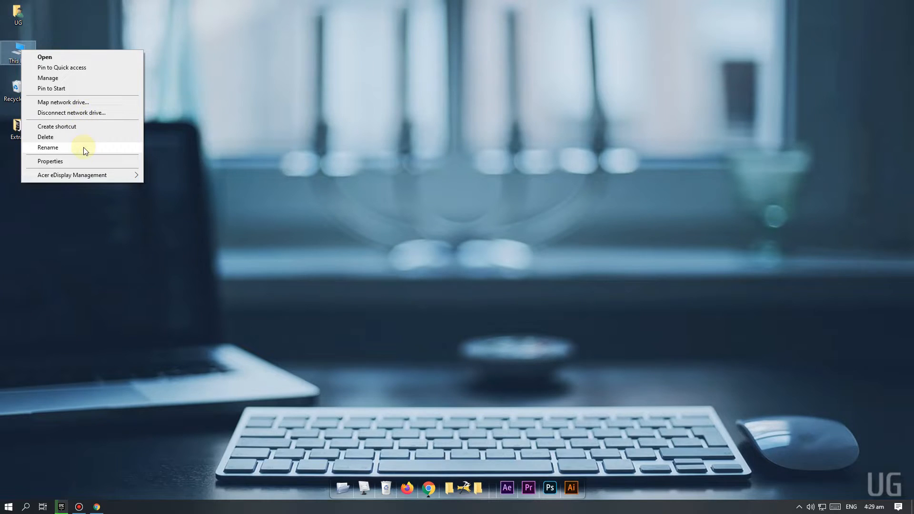
pyautogui.click(49, 161)
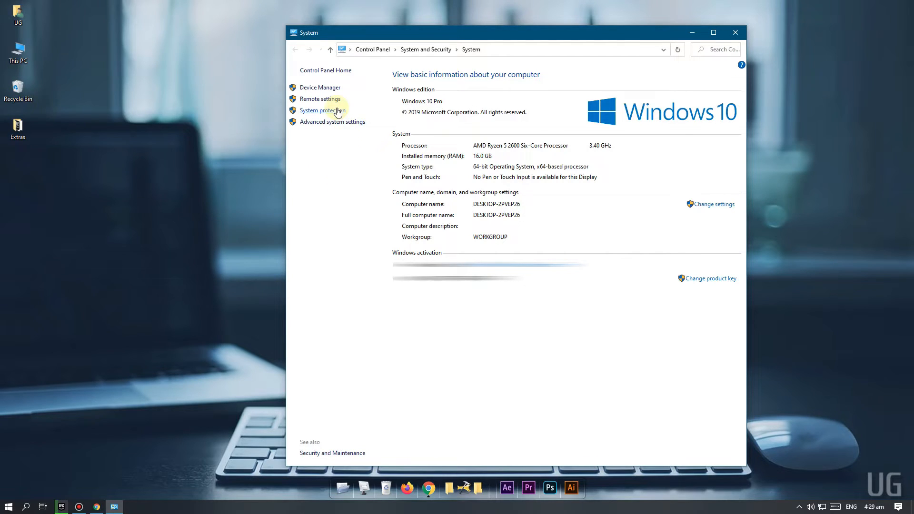
pyautogui.moveTo(319, 88)
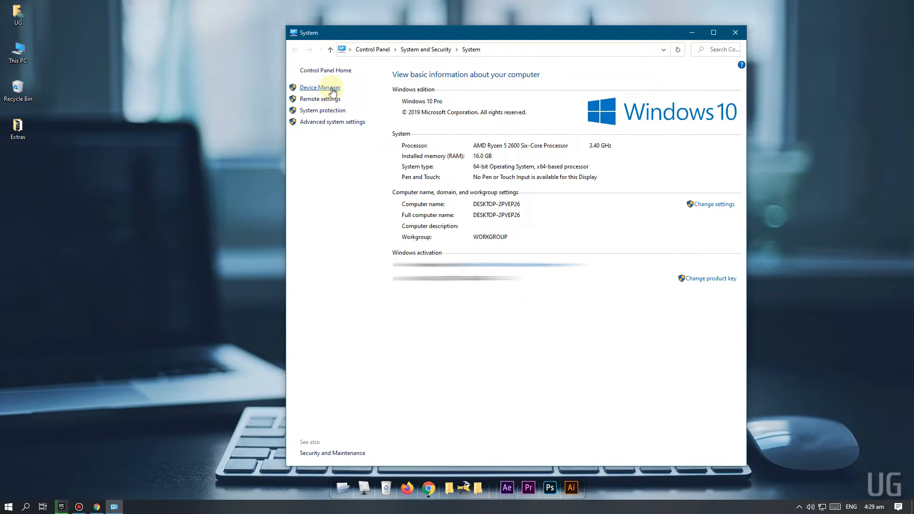
# Open Device Manager, select Sound, video and game controllers and open the Action menu.
pyautogui.click(319, 88)
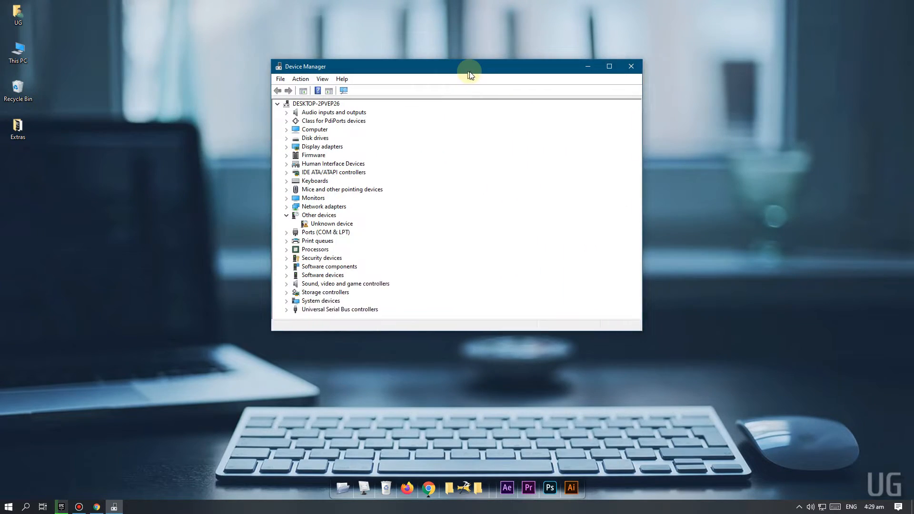
pyautogui.moveTo(470, 66); pyautogui.dragTo(483, 75)
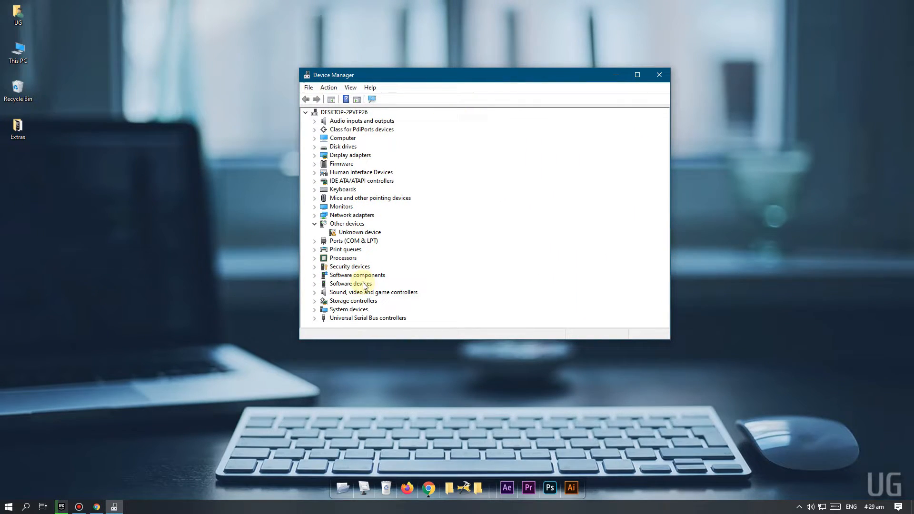
pyautogui.click(373, 292)
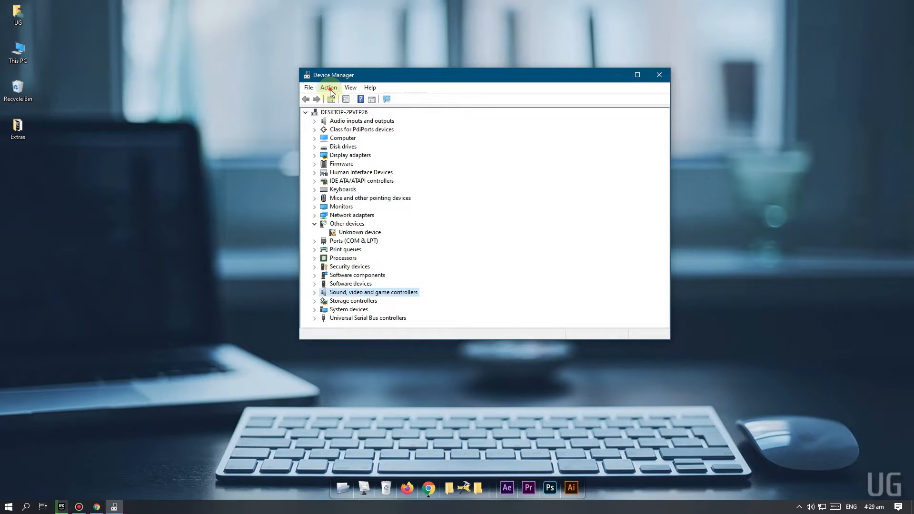
pyautogui.click(328, 88)
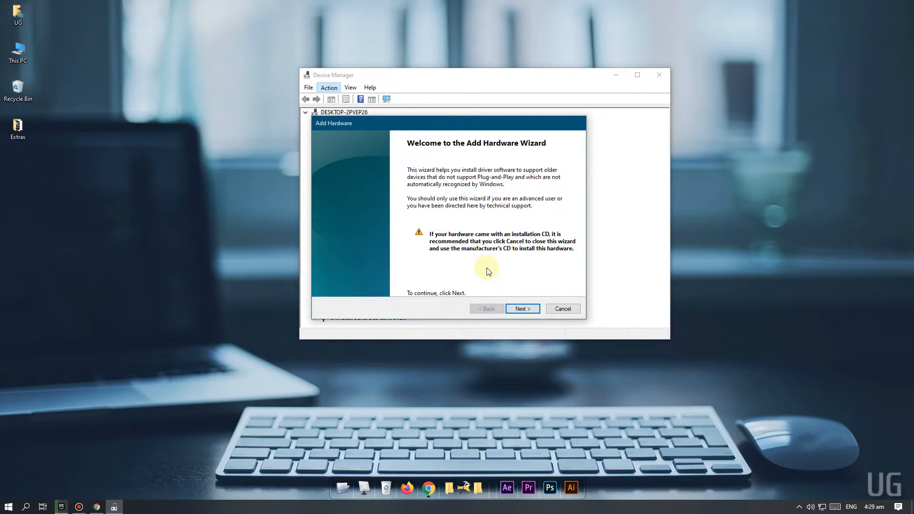
# Choose manual hardware selection with Sound, video and game controllers as the type.
pyautogui.click(522, 309)
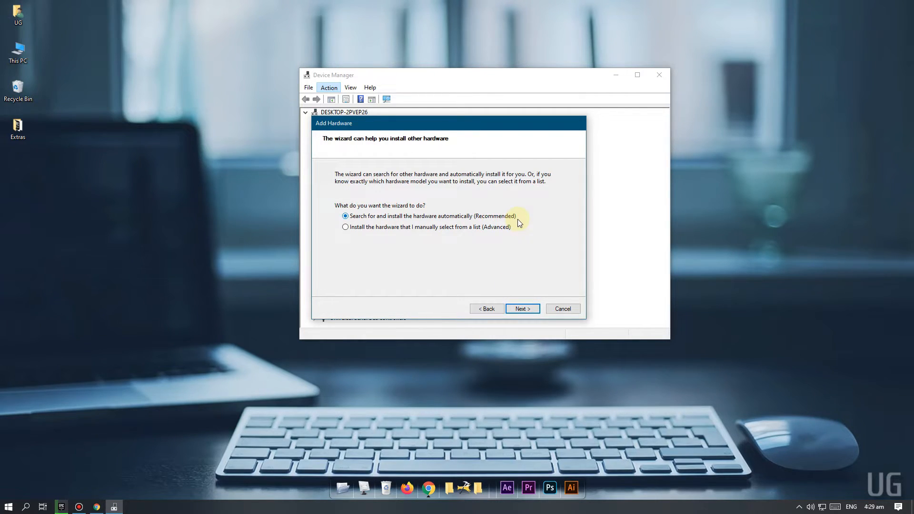
pyautogui.click(345, 227)
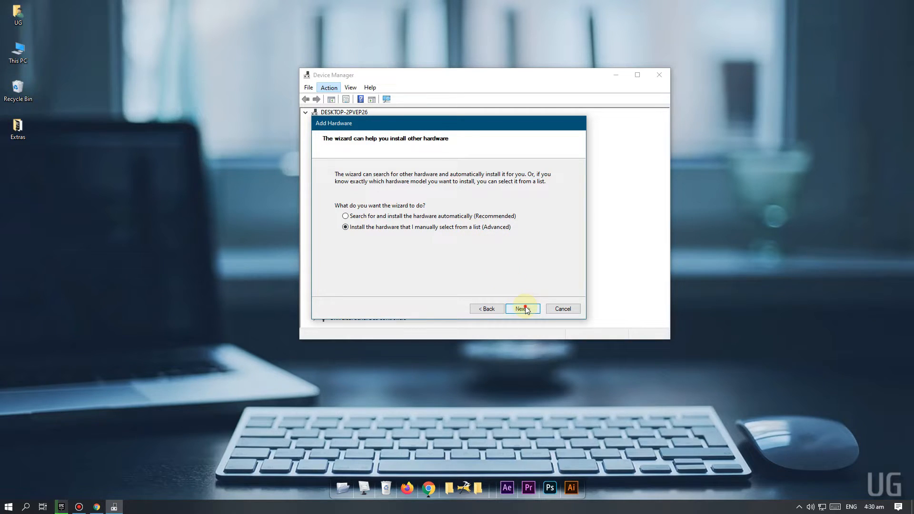
pyautogui.click(522, 308)
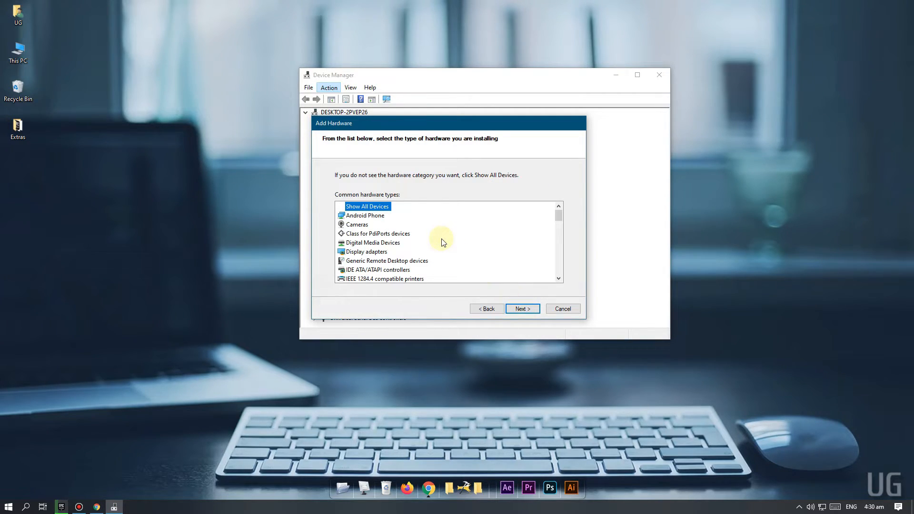
pyautogui.scroll(-3)
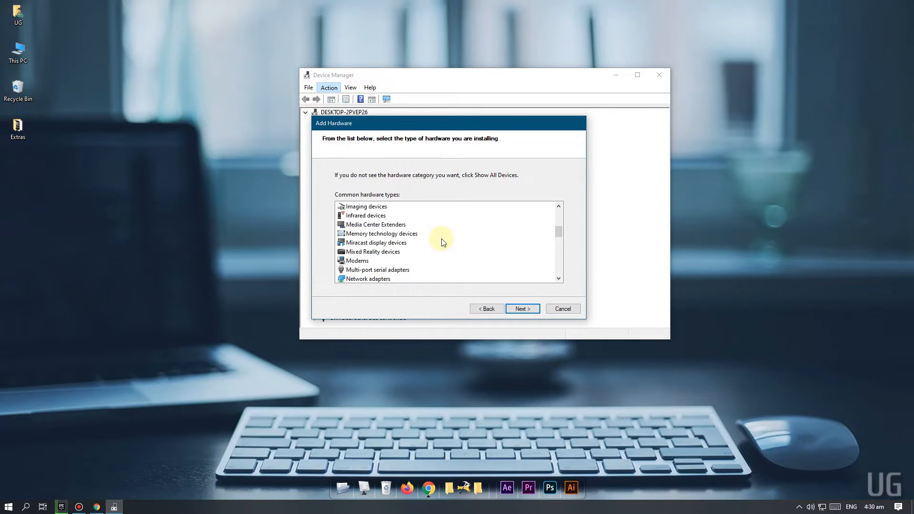
pyautogui.scroll(-3)
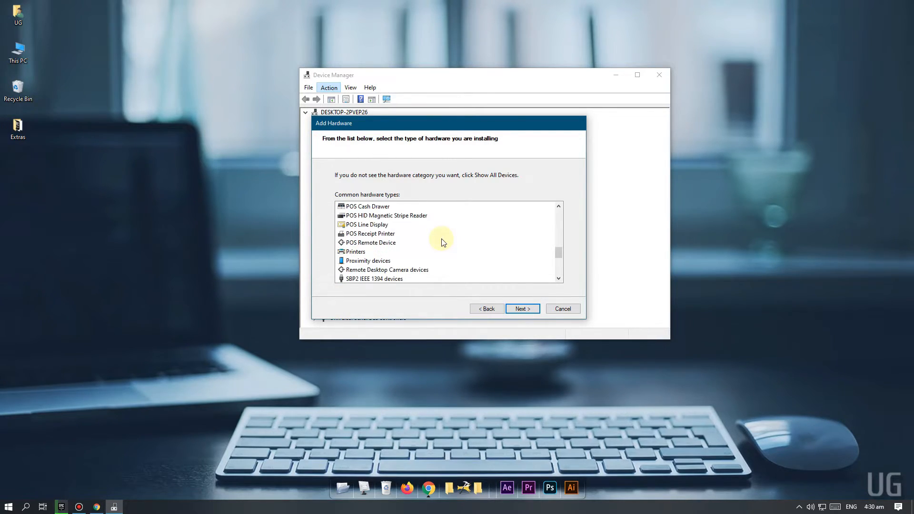
pyautogui.scroll(-3)
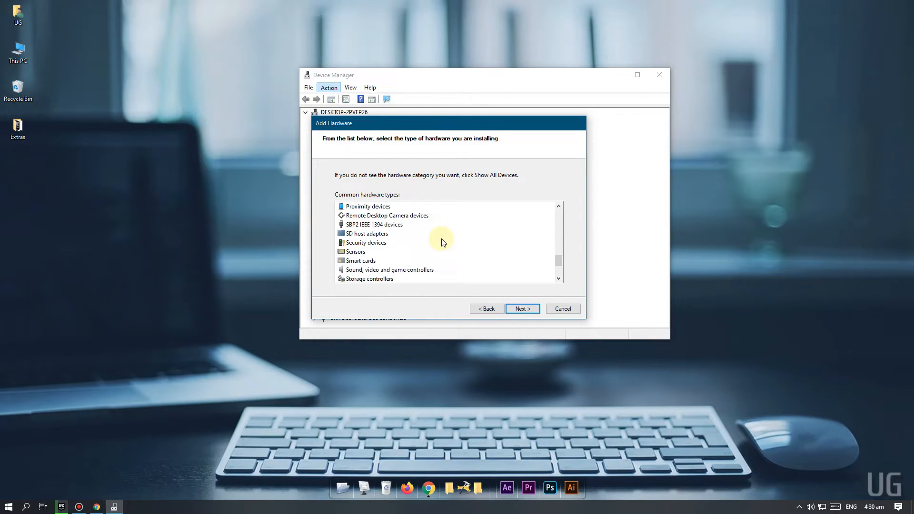
pyautogui.click(389, 270)
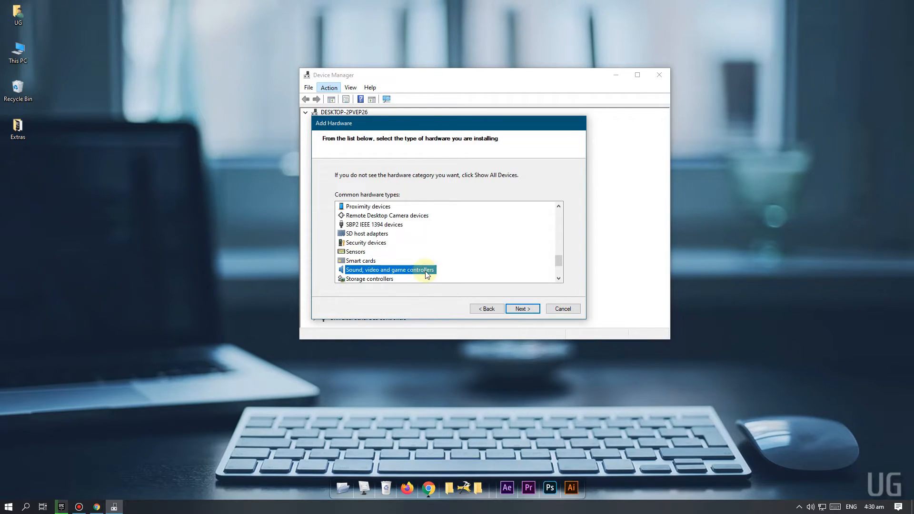
pyautogui.click(522, 309)
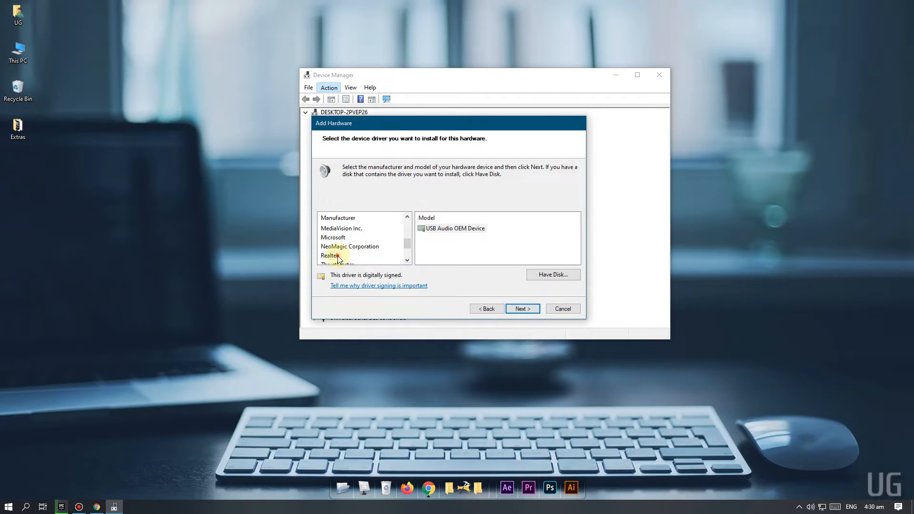
# Pick Realtek High Definition Audio from manufacturer Realtek and continue.
pyautogui.click(330, 255)
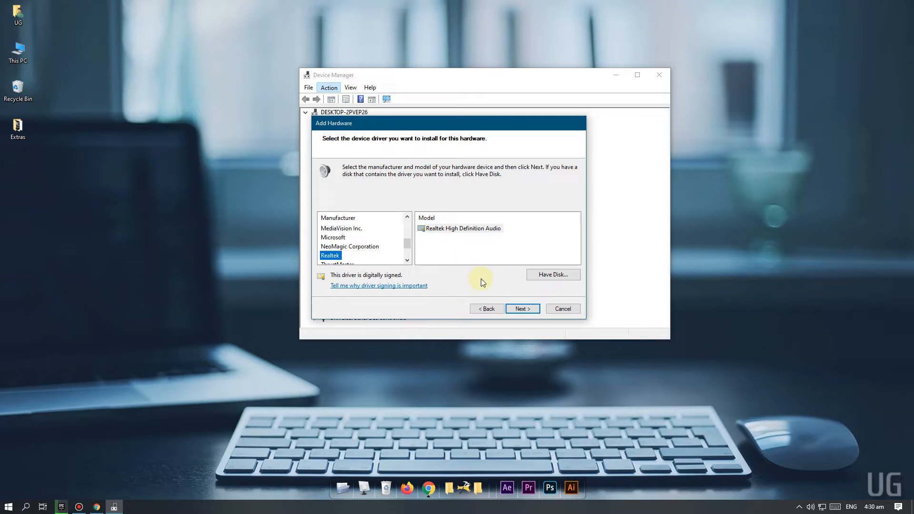
pyautogui.click(462, 228)
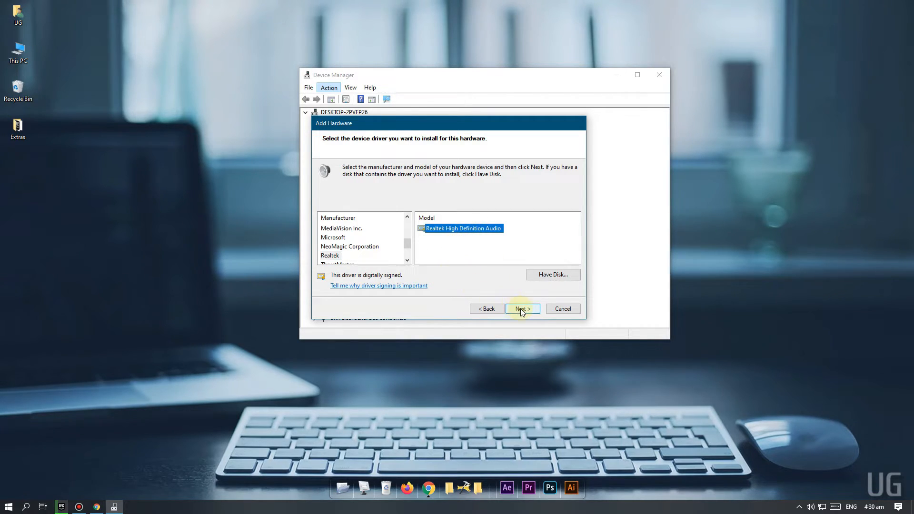
pyautogui.click(522, 308)
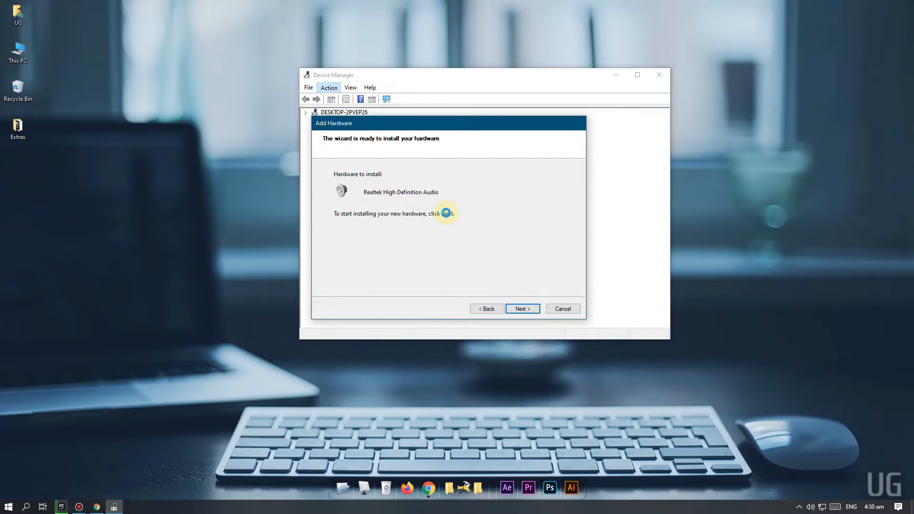
# Cancel the Add Hardware wizard without installing and close Device Manager.
pyautogui.click(521, 308)
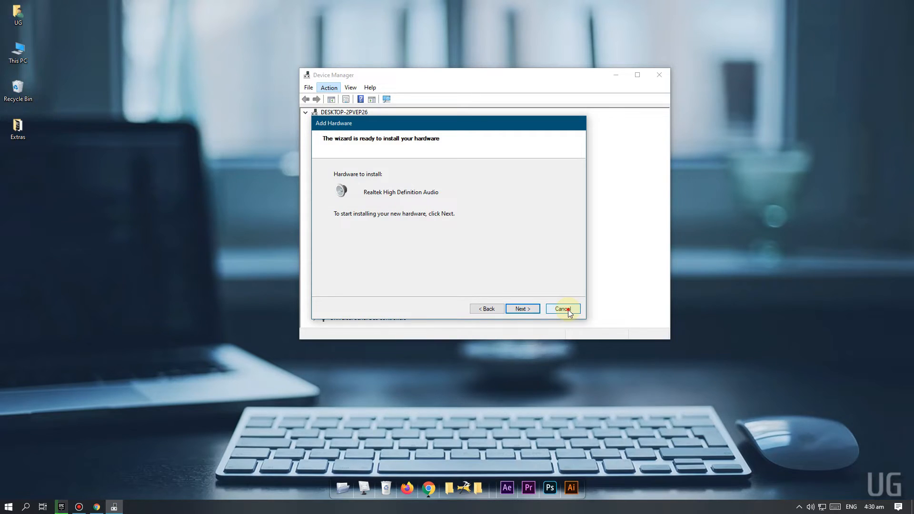
pyautogui.click(561, 308)
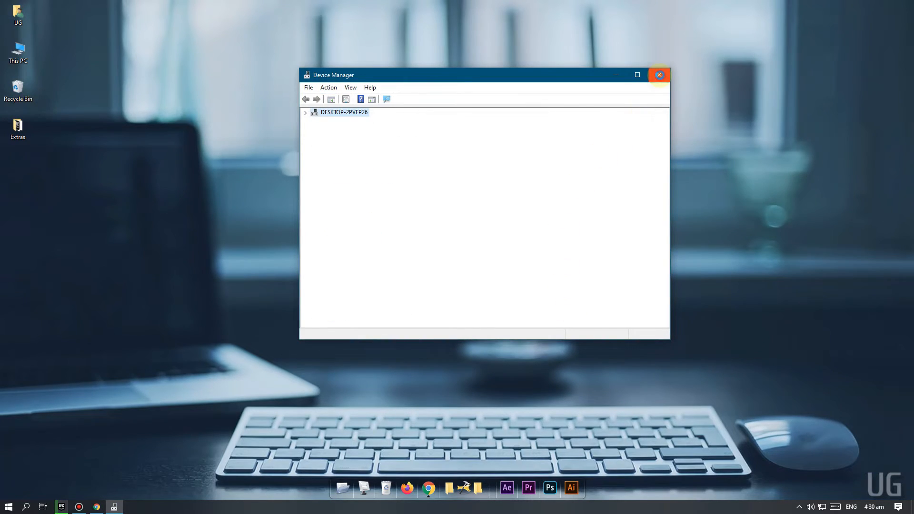
pyautogui.click(659, 75)
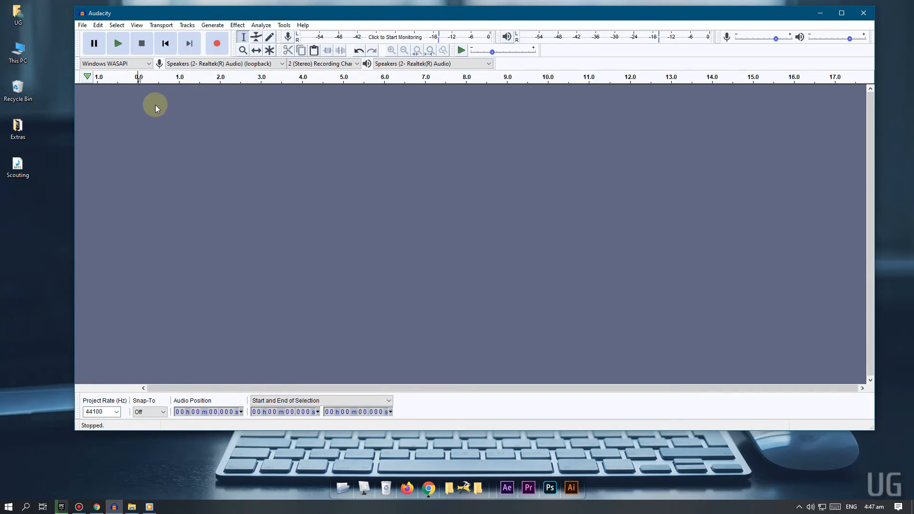
# Record in Audacity using Windows WASAPI with Speakers (loopback) as the input.
pyautogui.click(114, 63)
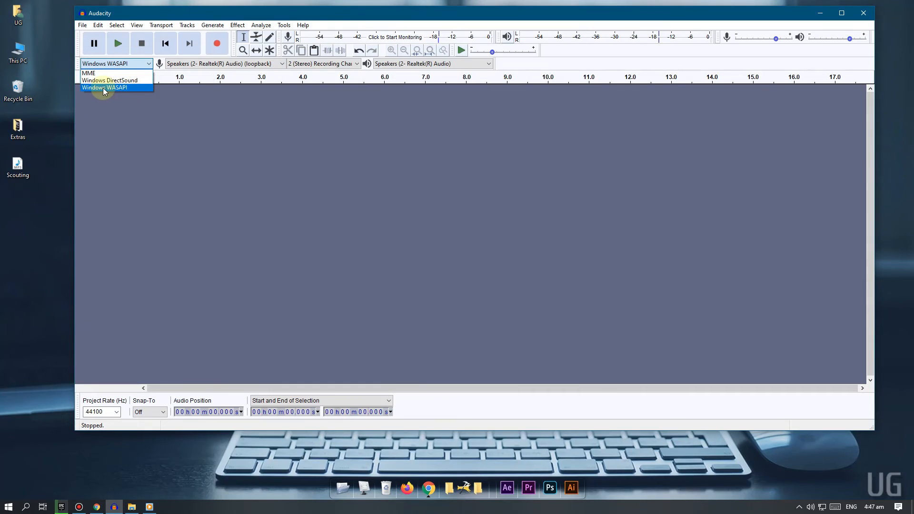
pyautogui.click(104, 87)
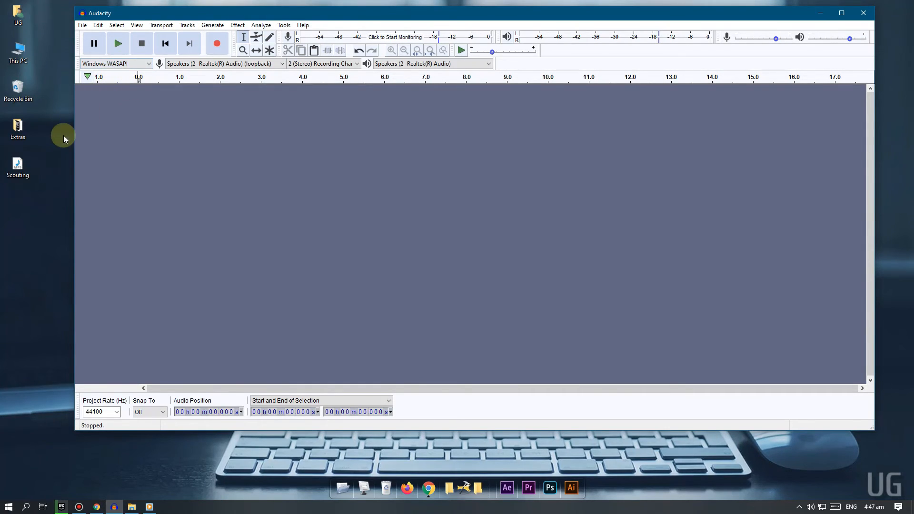
pyautogui.moveTo(217, 43)
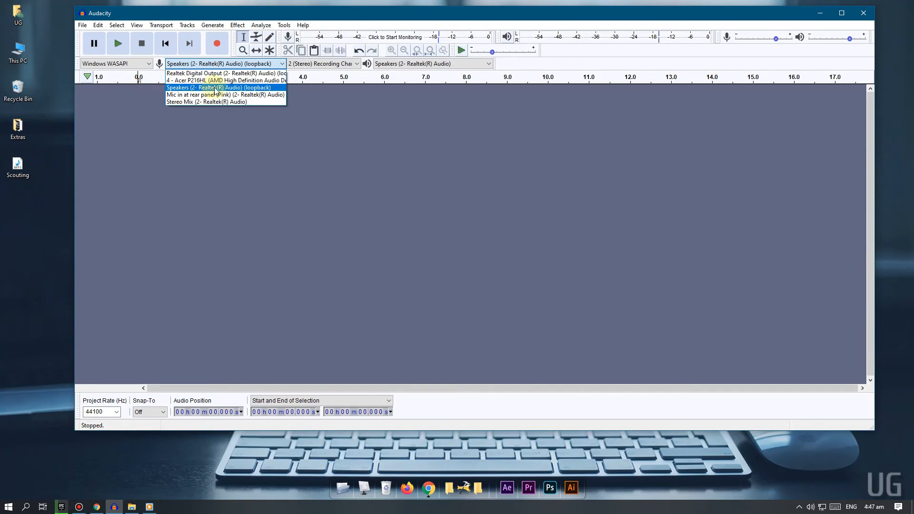
pyautogui.moveTo(226, 94)
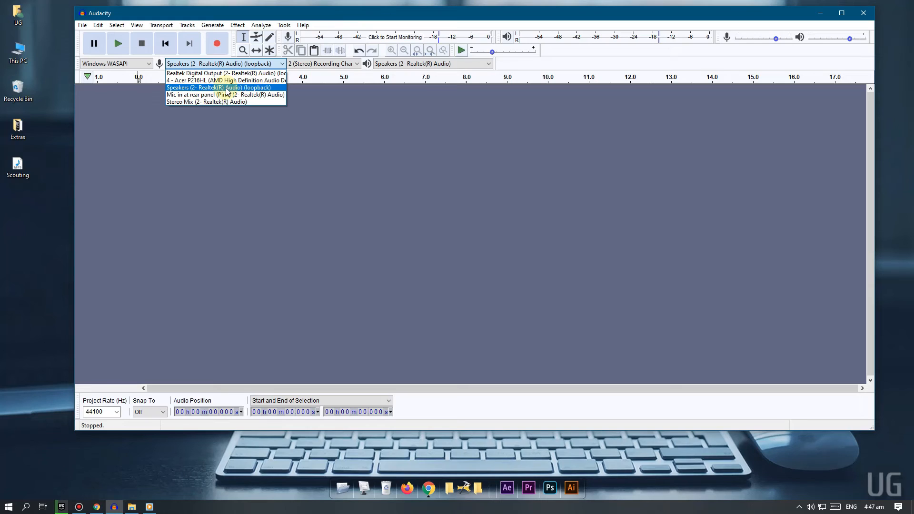
pyautogui.click(217, 87)
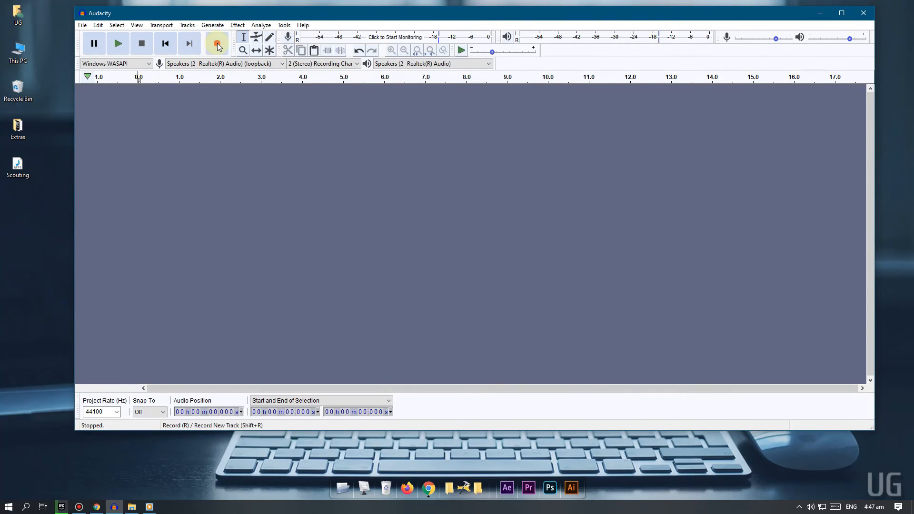
pyautogui.click(217, 43)
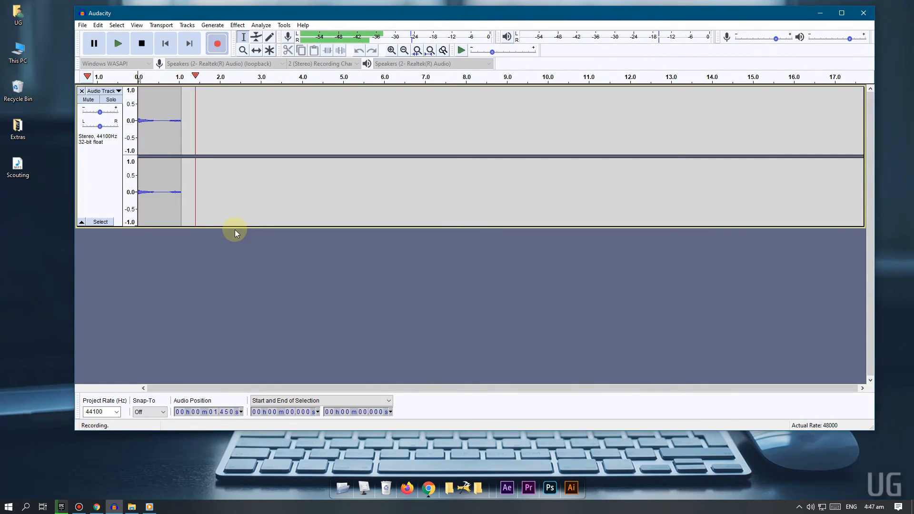